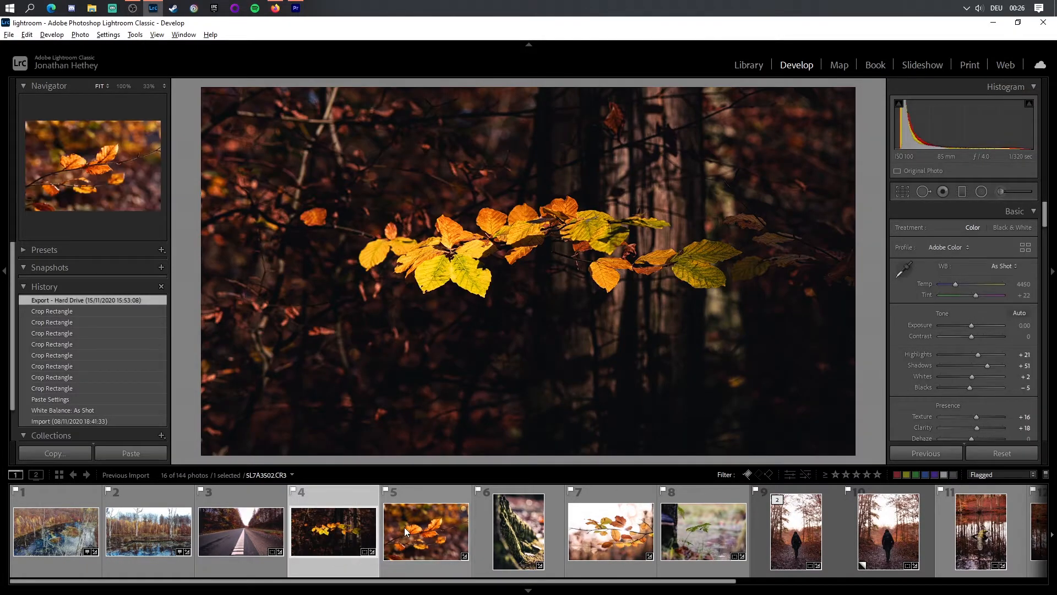
Step: Export the autumn leaf photo as a quality-100 JPEG in Adobe RGB (1998)
{"action": "left_click", "coordinate": [425, 531]}
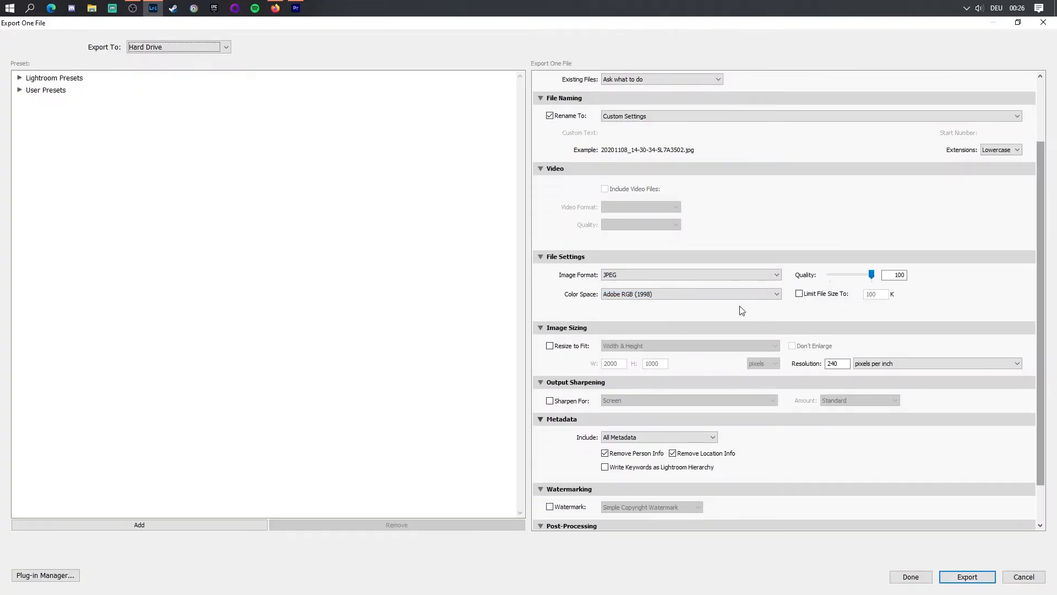
{"action": "left_click", "coordinate": [967, 576]}
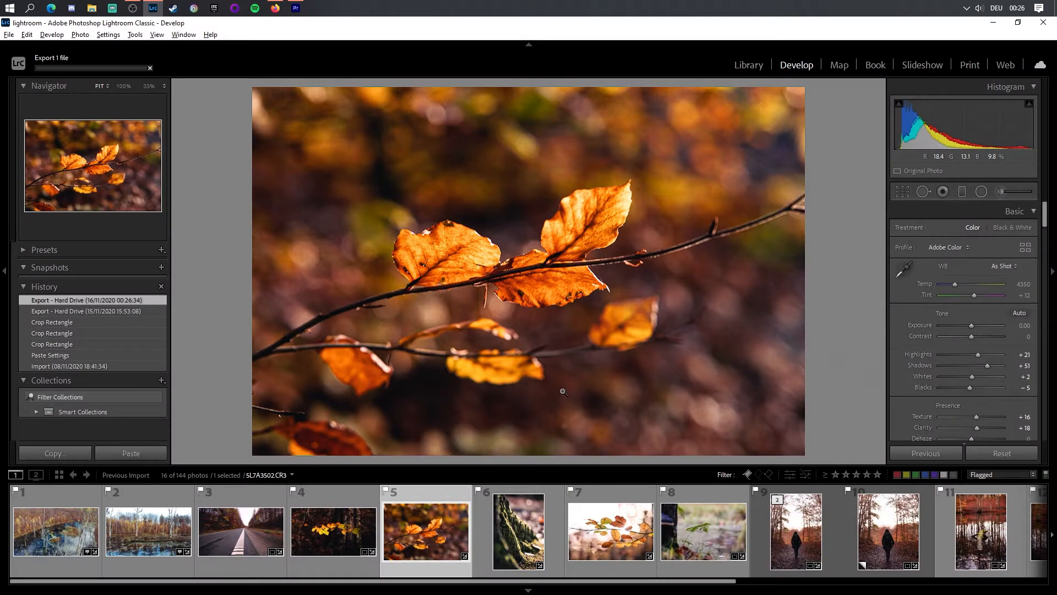
Step: Switch to the hareskoven-fall project and zoom the Program Monitor to 10%, then back to Fit
{"action": "left_click", "coordinate": [295, 7]}
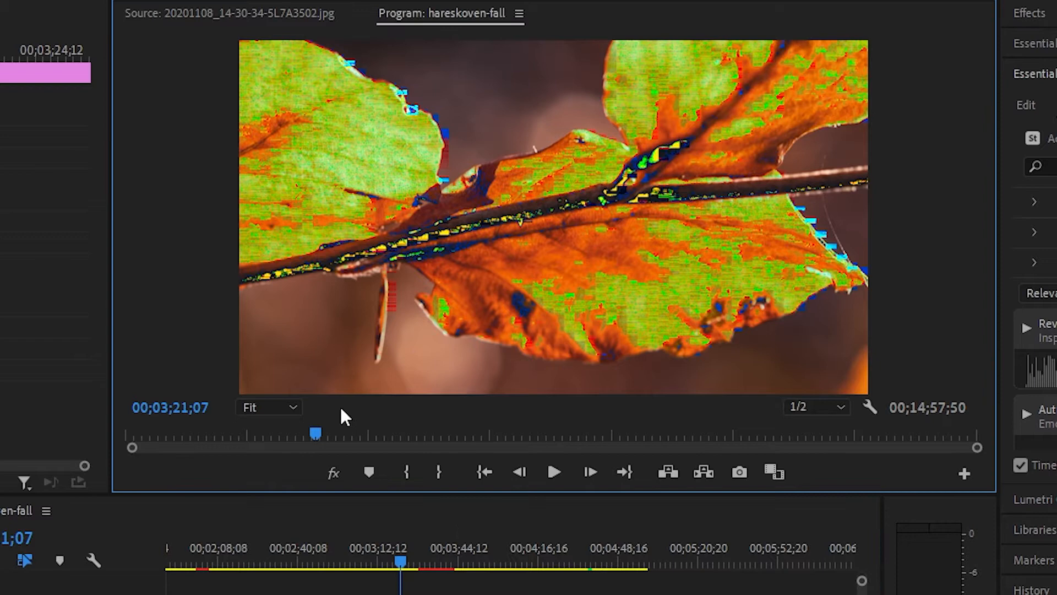
{"action": "left_click", "coordinate": [268, 406]}
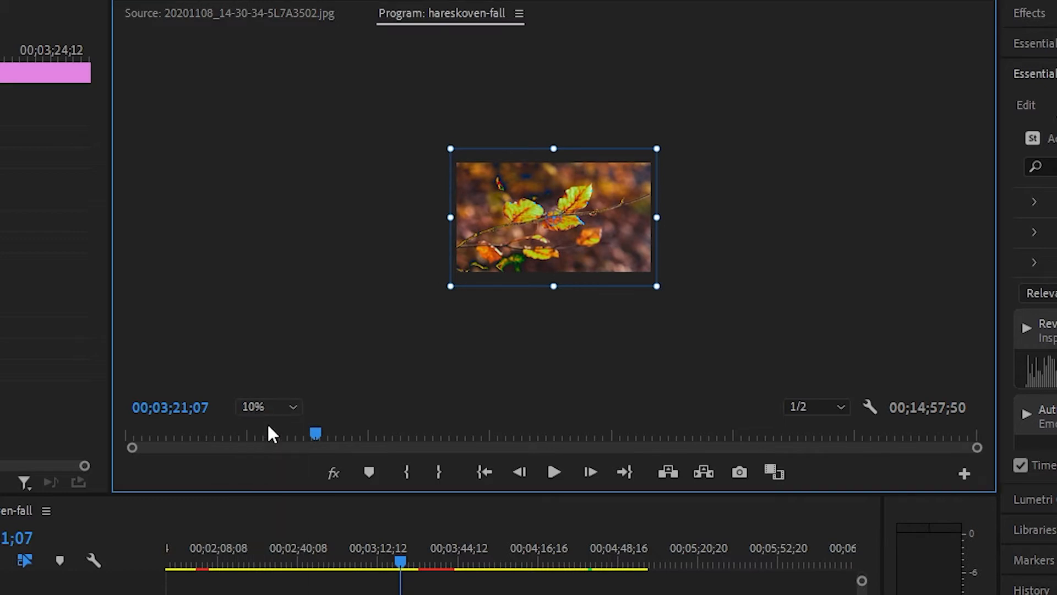
{"action": "left_click", "coordinate": [269, 406]}
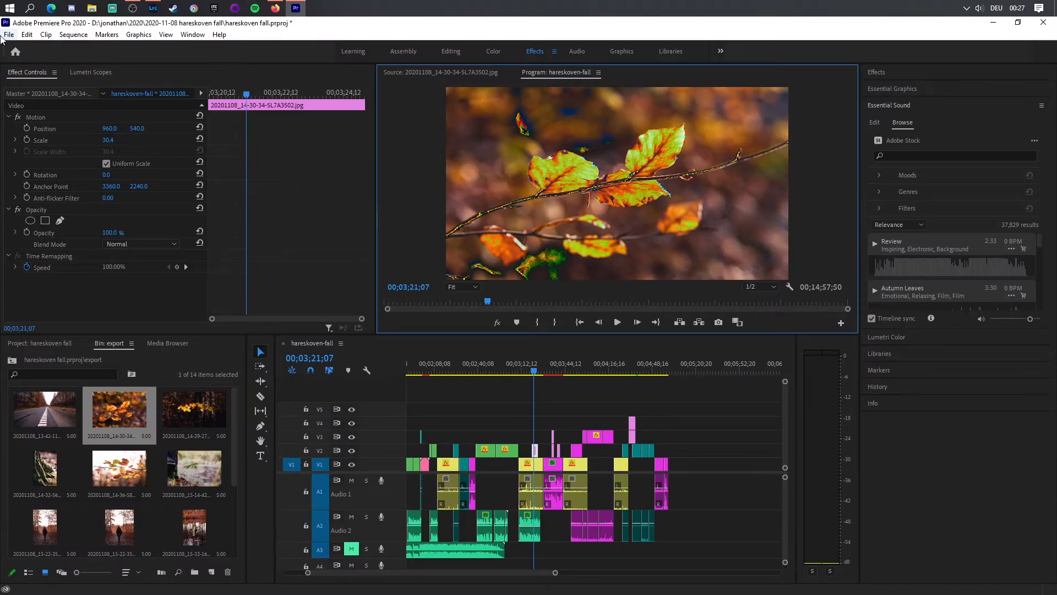
Step: Set the project renderer to Mercury Playback Engine Software Only
{"action": "left_click", "coordinate": [9, 34]}
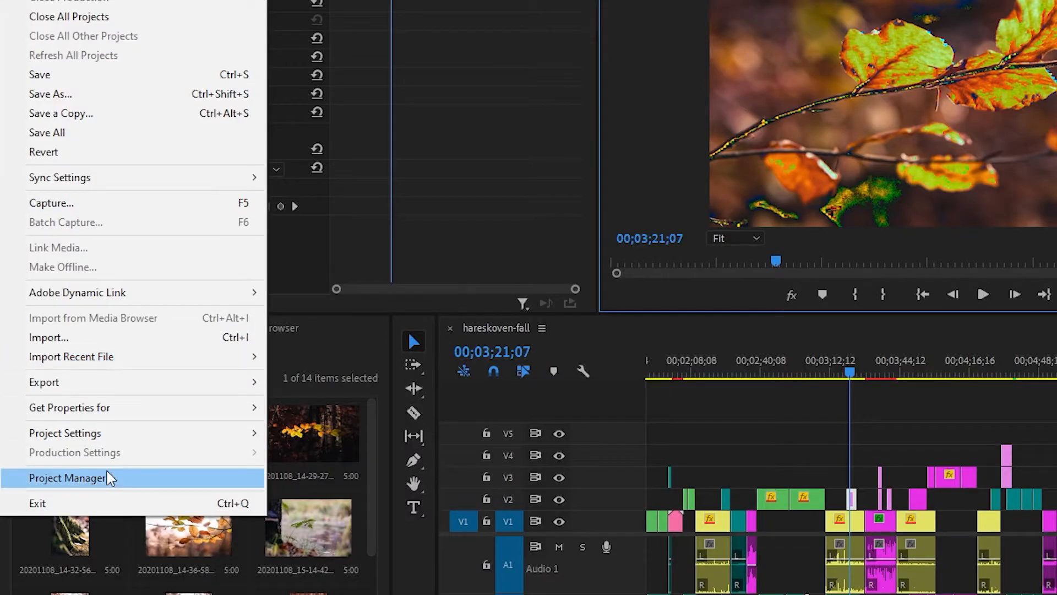
{"action": "left_click", "coordinate": [65, 432]}
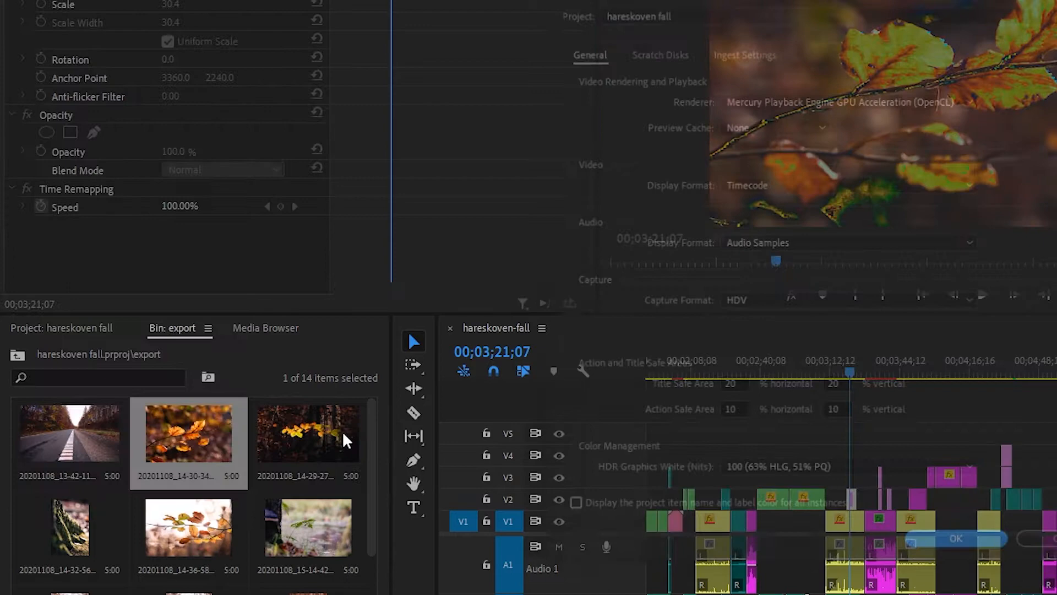
{"action": "left_click", "coordinate": [846, 98]}
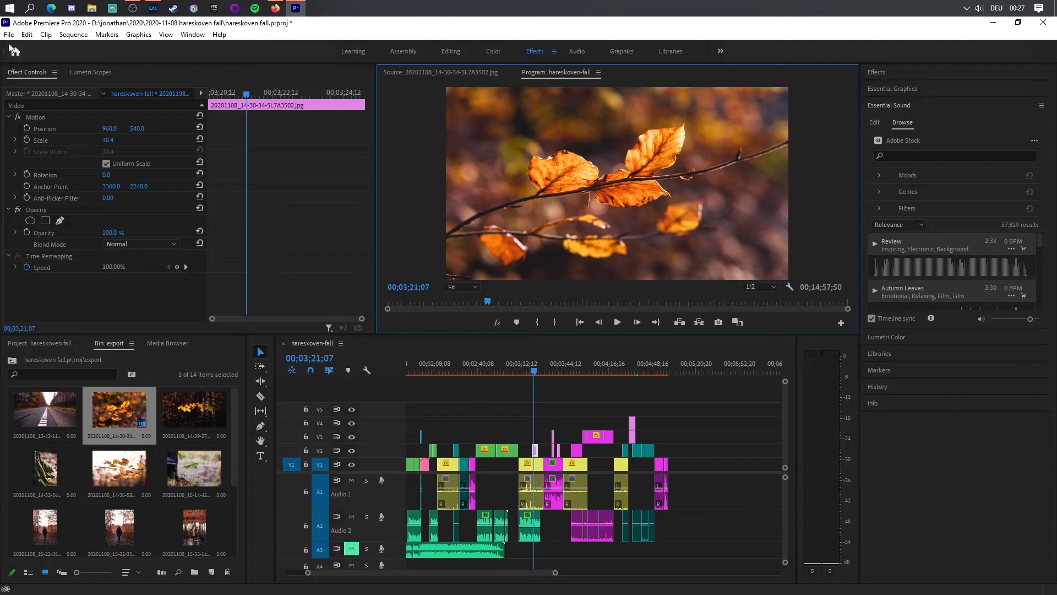
Step: Reopen General project settings to return the renderer to GPU acceleration
{"action": "left_click", "coordinate": [9, 34]}
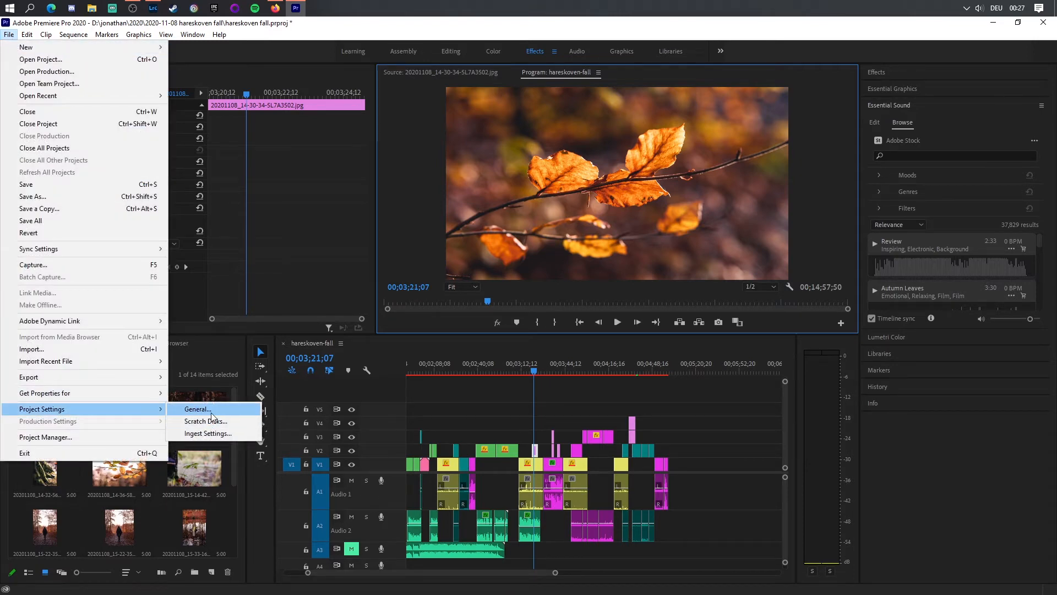
{"action": "left_click", "coordinate": [196, 409]}
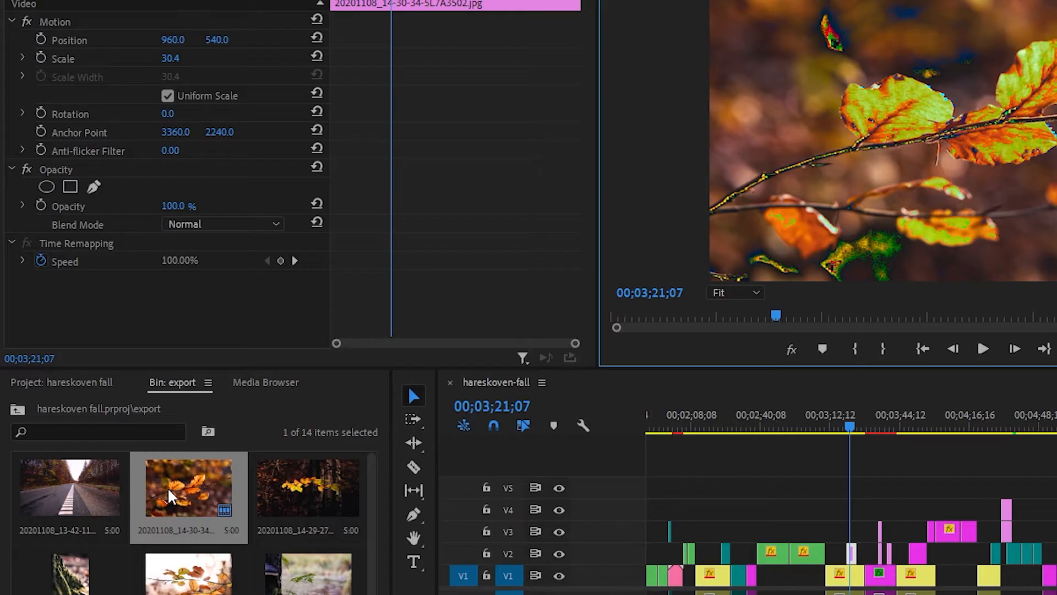
Step: Interpret the leaf JPEG clip with a Color Space Override of sRGB
{"action": "right_click", "coordinate": [189, 487]}
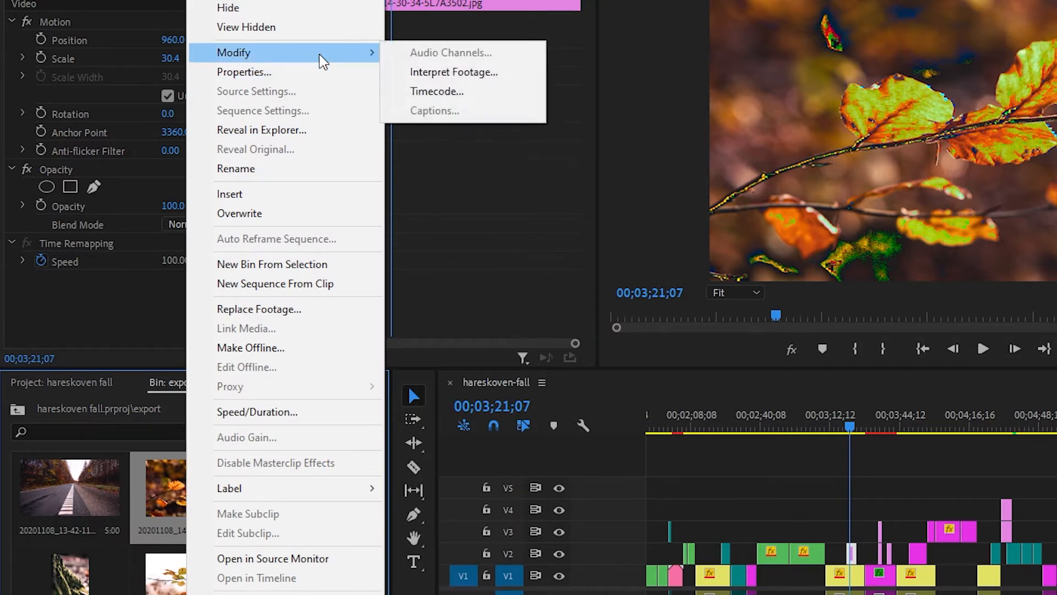
{"action": "left_click", "coordinate": [453, 72]}
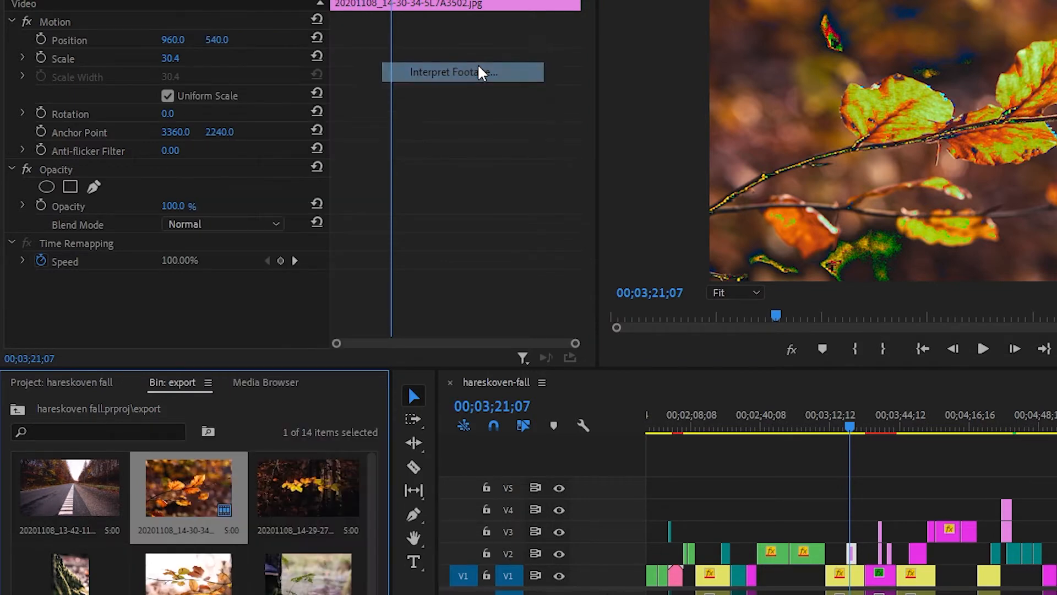
{"action": "left_click", "coordinate": [463, 72]}
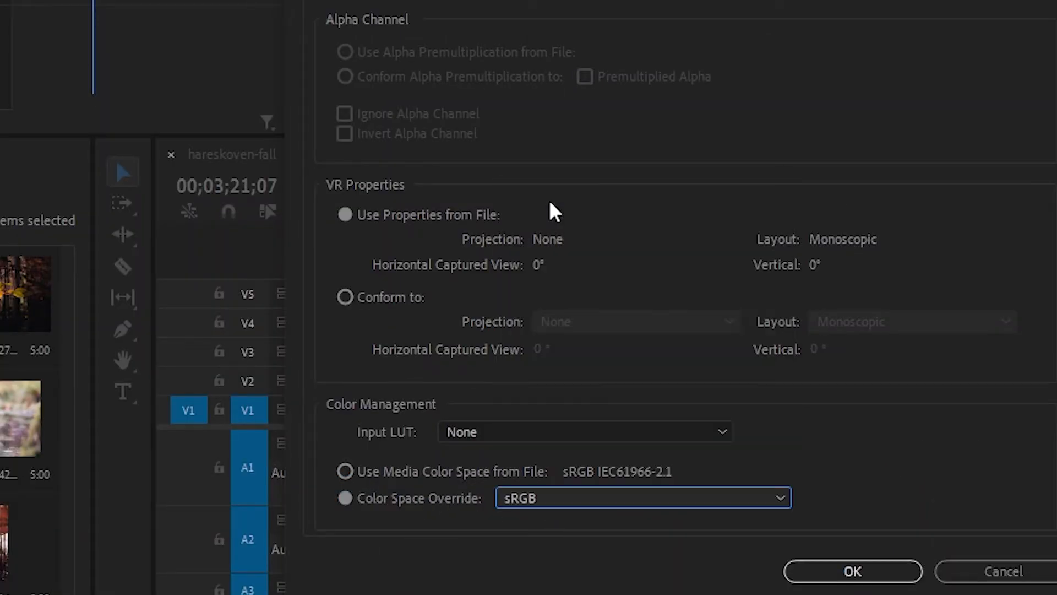
{"action": "left_click", "coordinate": [852, 571]}
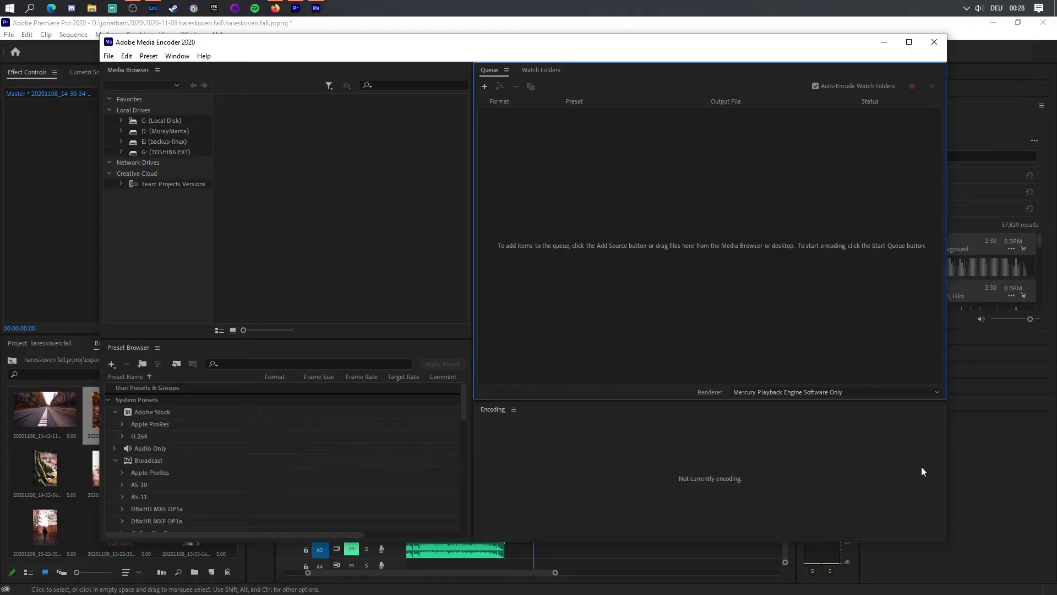
{"action": "mouse_move", "coordinate": [196, 235]}
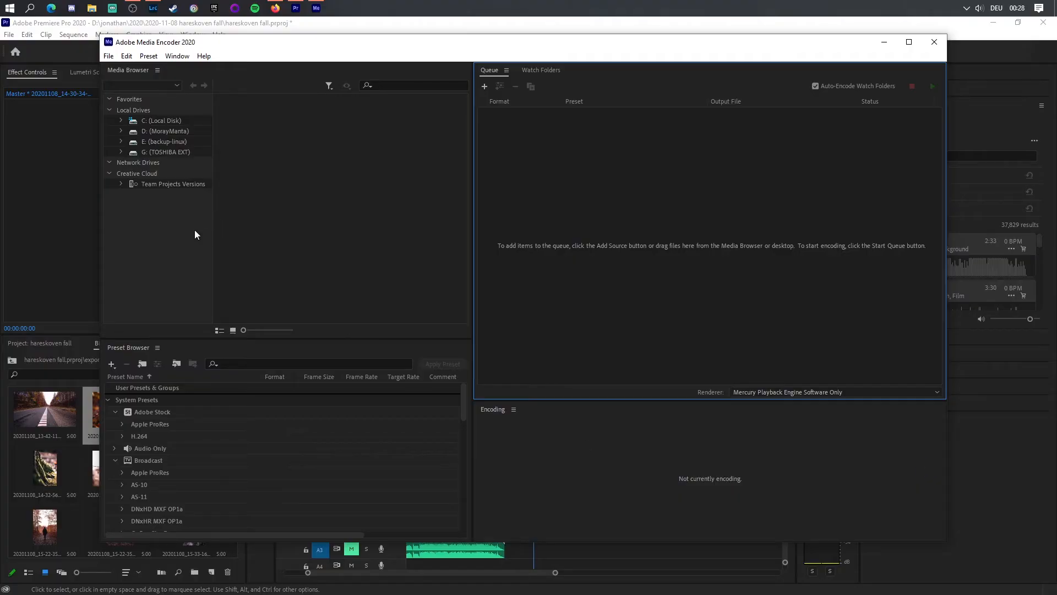
Step: Open Media Encoder's preferences to reach the Video Rendering settings
{"action": "left_click", "coordinate": [108, 56]}
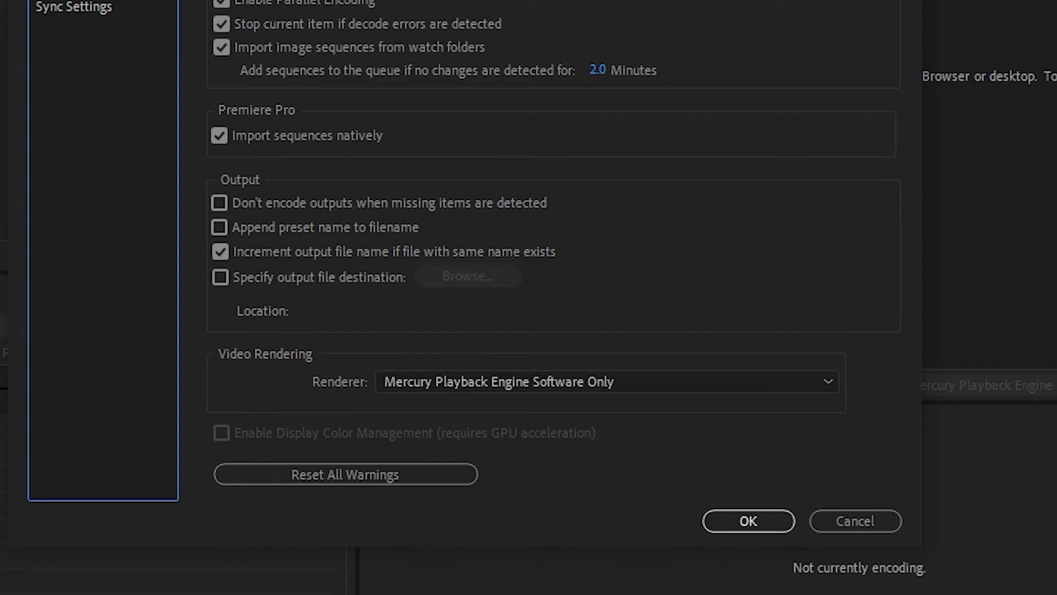
{"action": "mouse_move", "coordinate": [472, 381]}
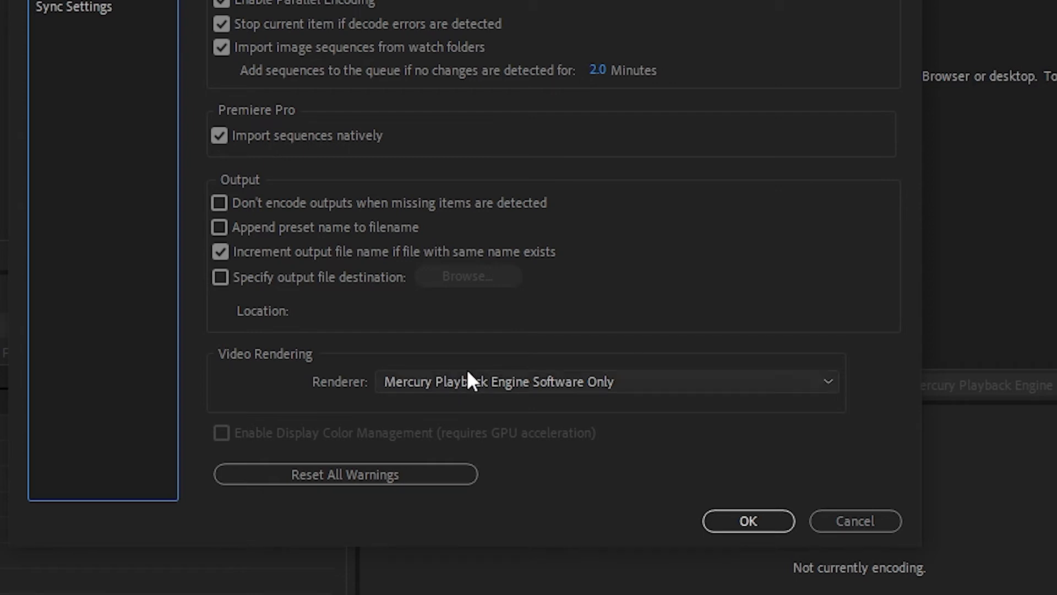
{"action": "left_click", "coordinate": [607, 381]}
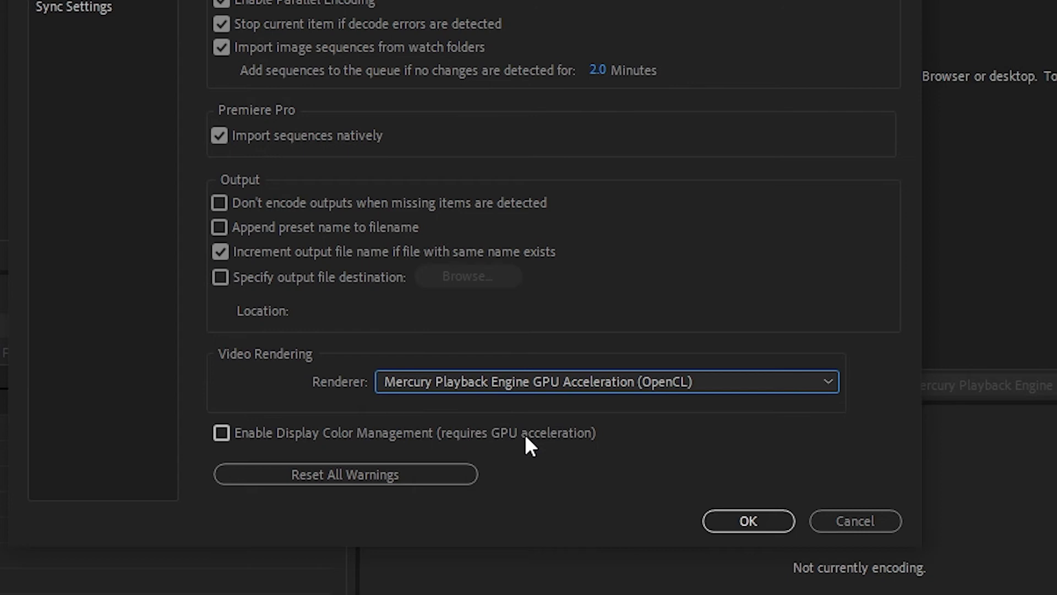
{"action": "left_click", "coordinate": [222, 432]}
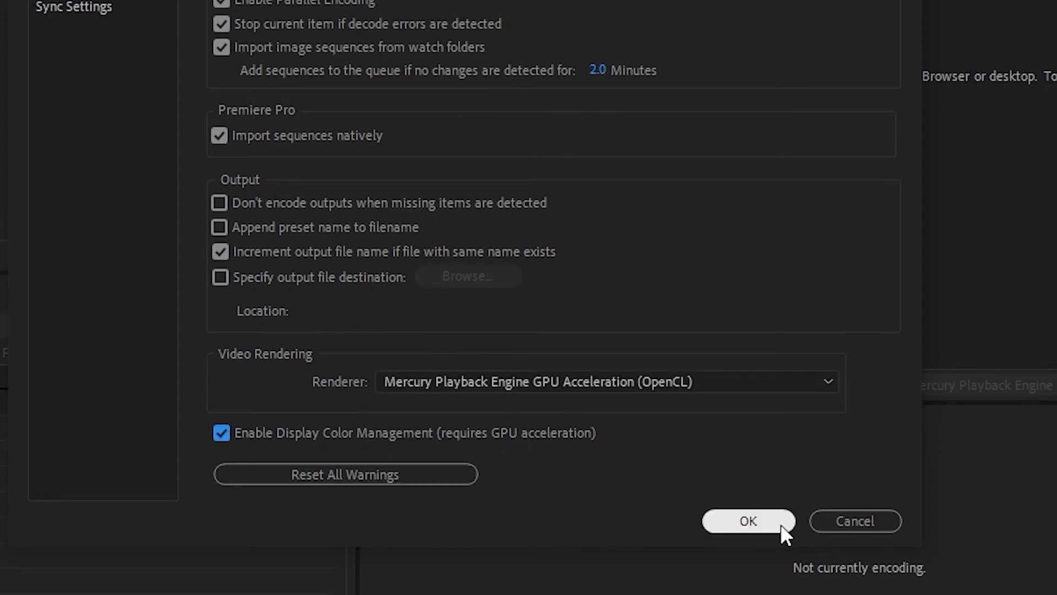
{"action": "left_click", "coordinate": [747, 521]}
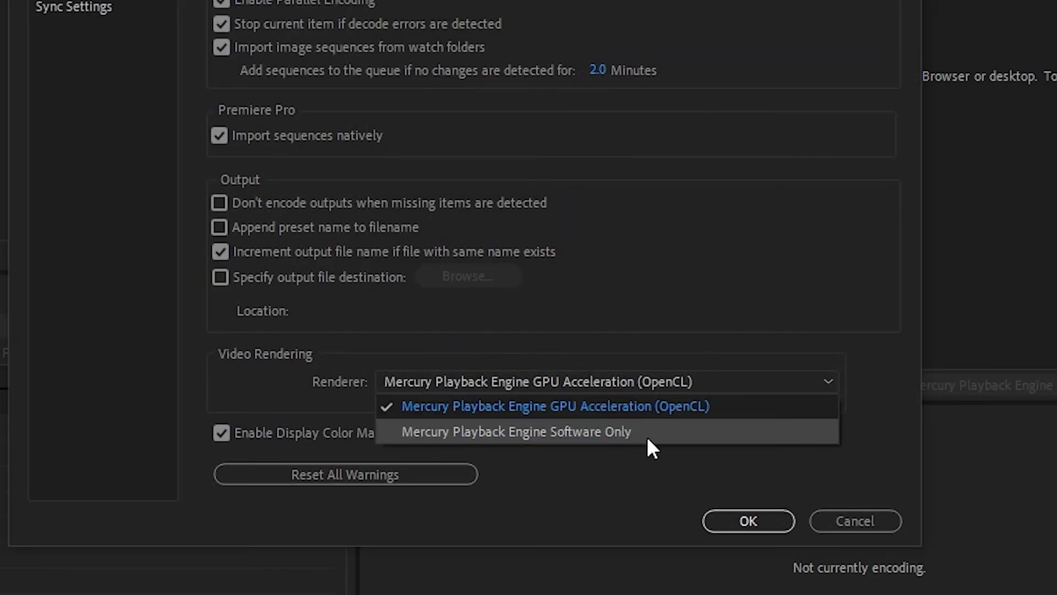
{"action": "left_click", "coordinate": [514, 432]}
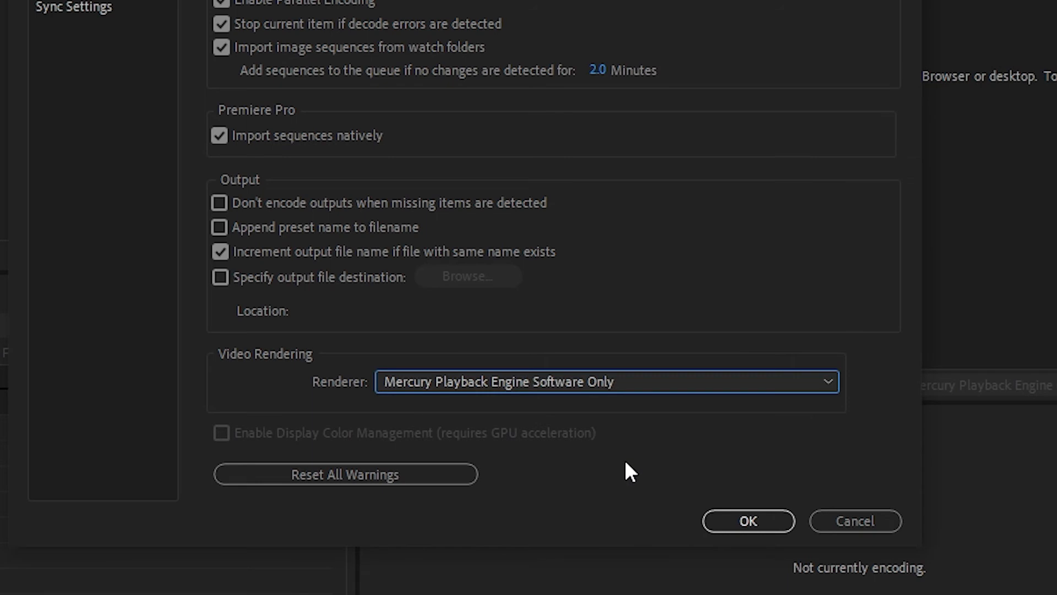